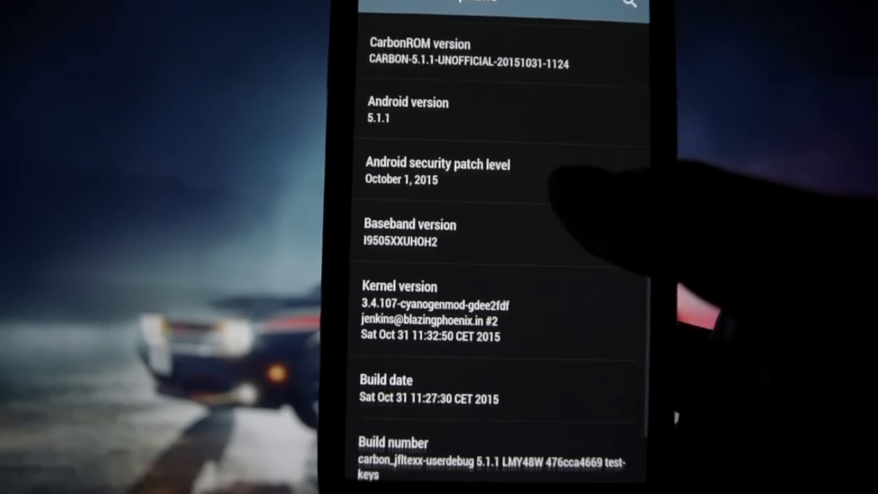
Review the CarbonROM version, kernel and build details in About phone
{"action": "scroll", "scroll_direction": "up", "scroll_amount": 3}
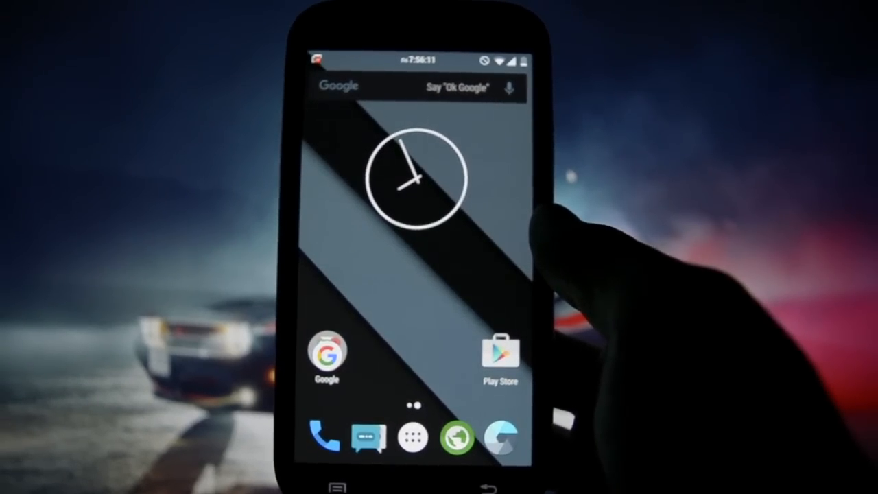
Browse the app drawer and the Themes list showing System (Default) and Euphoria Dark
{"action": "left_click", "coordinate": [412, 436]}
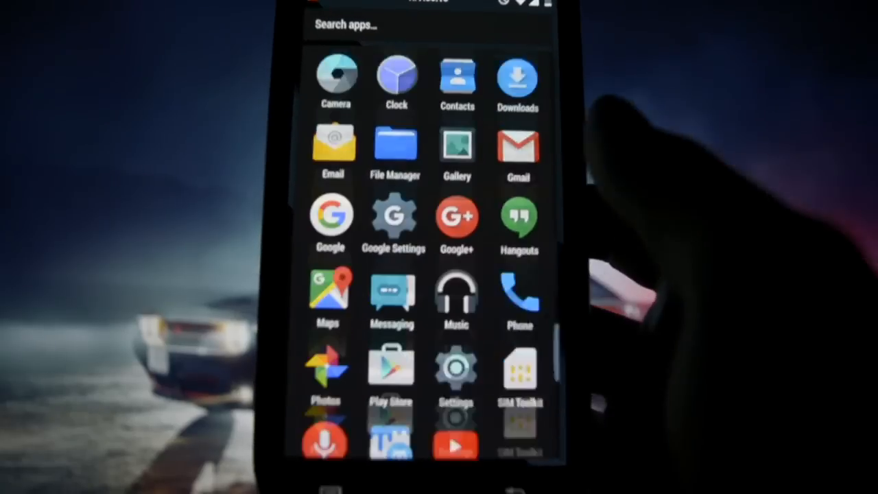
{"action": "scroll", "scroll_direction": "down", "scroll_amount": 3}
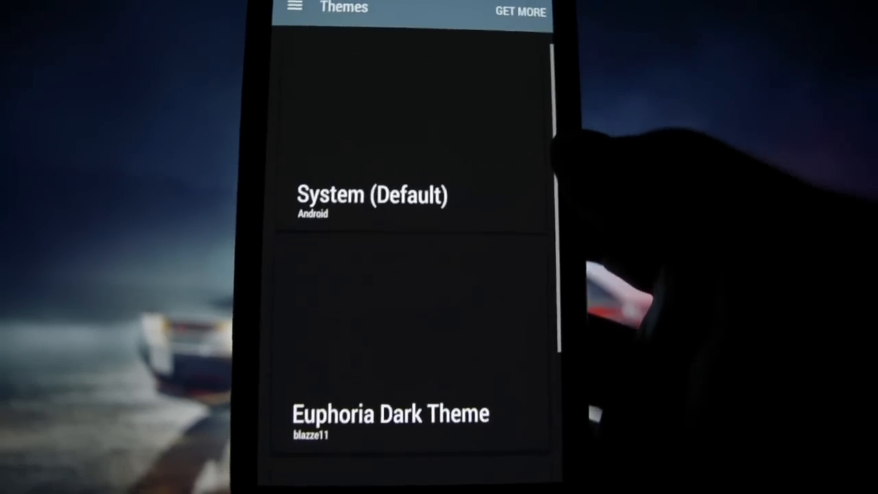
{"action": "scroll", "scroll_direction": "down", "scroll_amount": 3}
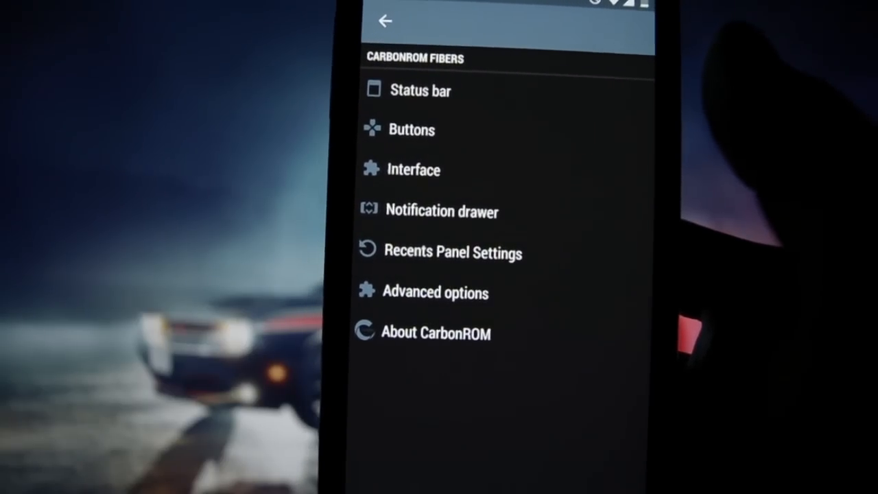
Enable Breathing Missed Call in Status bar and view the Clock and Date options
{"action": "left_click", "coordinate": [421, 91]}
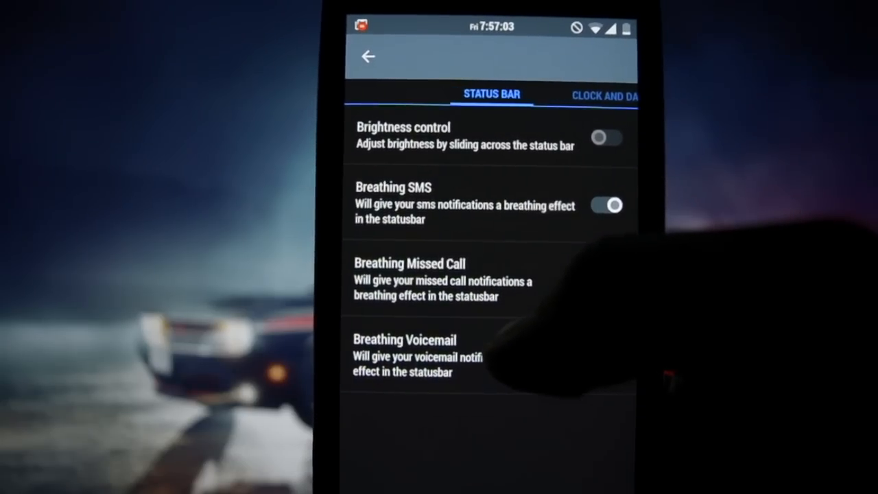
{"action": "left_click", "coordinate": [607, 272]}
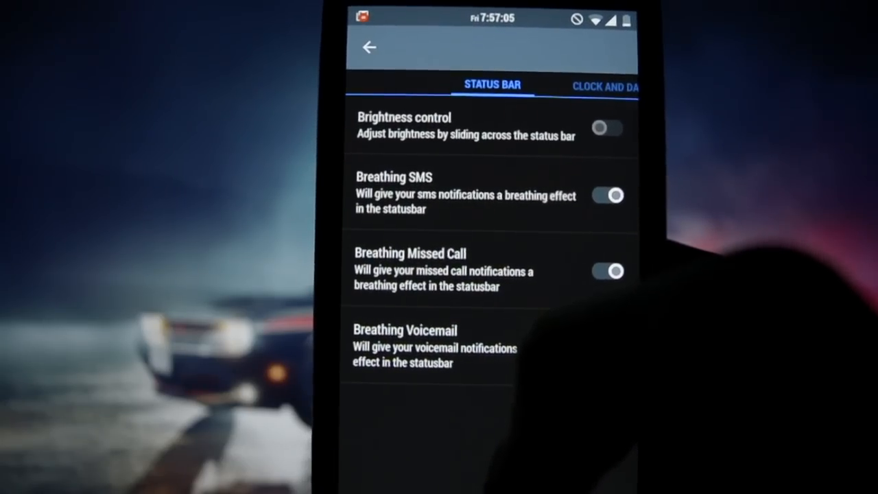
{"action": "left_click", "coordinate": [604, 87]}
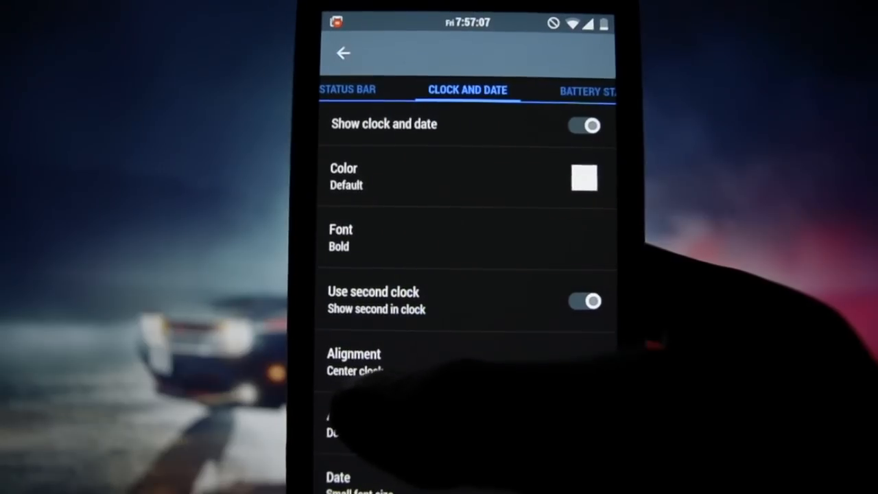
{"action": "left_click", "coordinate": [350, 89]}
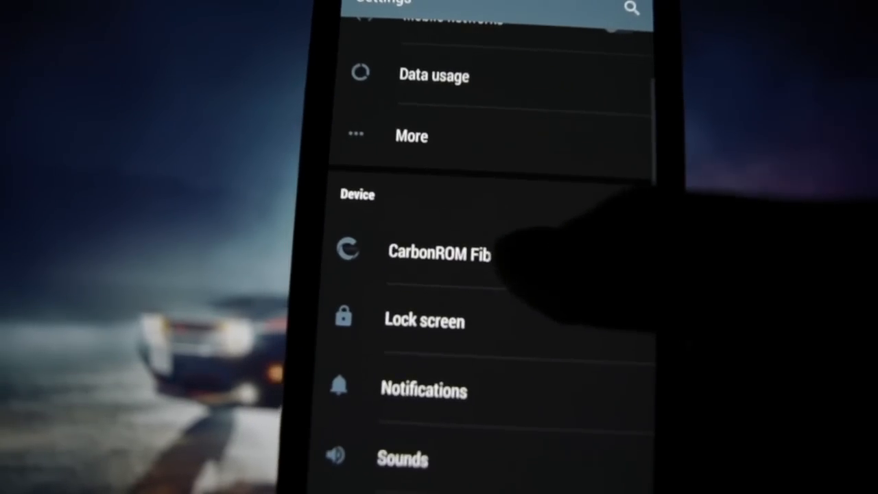
View the Battery Status options for indicator style, charging animation speed and colors
{"action": "left_click", "coordinate": [439, 254]}
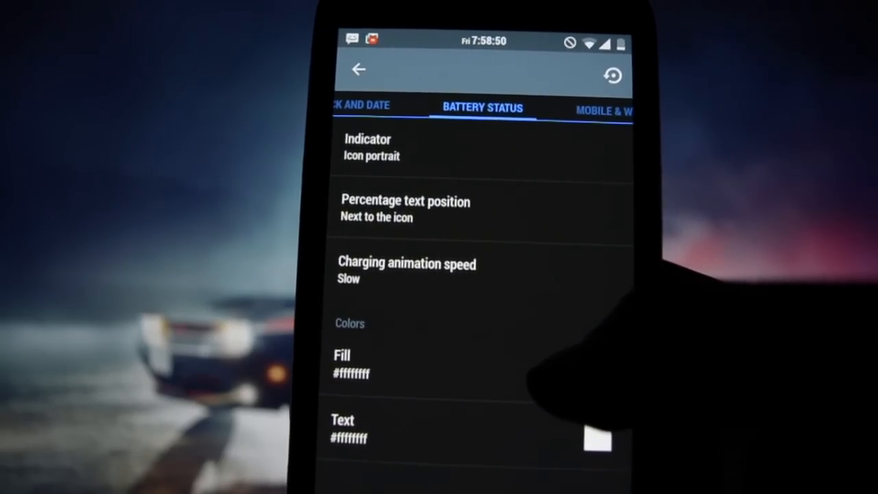
{"action": "left_click", "coordinate": [368, 146]}
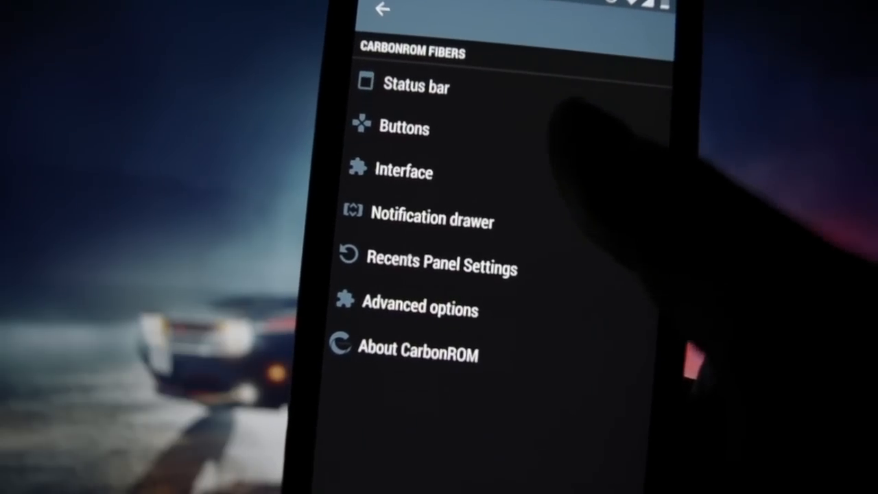
View the Appbar settings under Interface, then clear all recent apps
{"action": "left_click", "coordinate": [407, 170]}
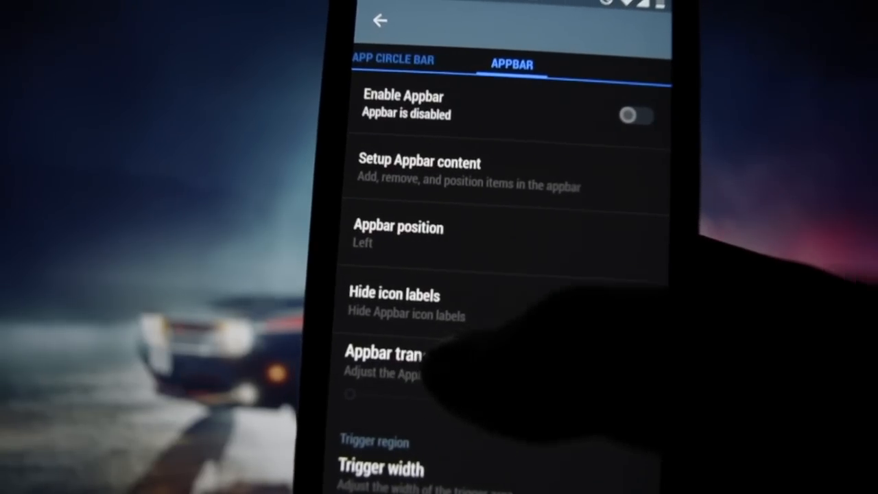
{"action": "left_click", "coordinate": [380, 20]}
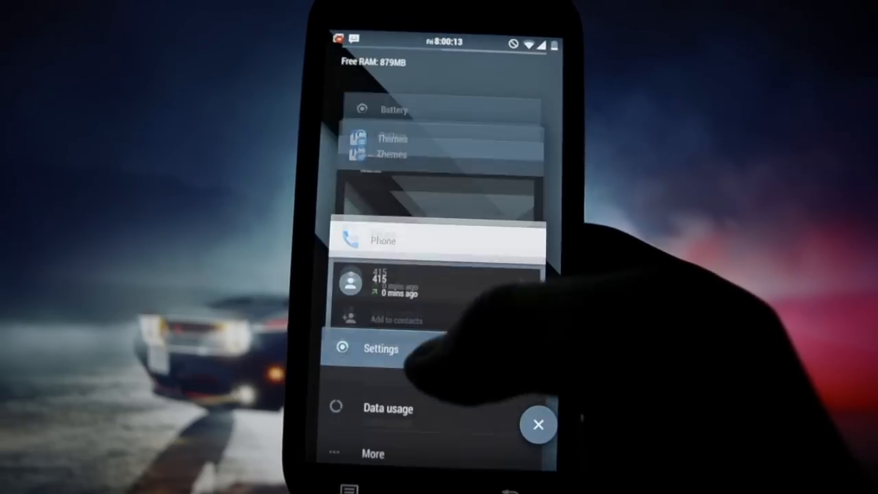
{"action": "left_click", "coordinate": [538, 426]}
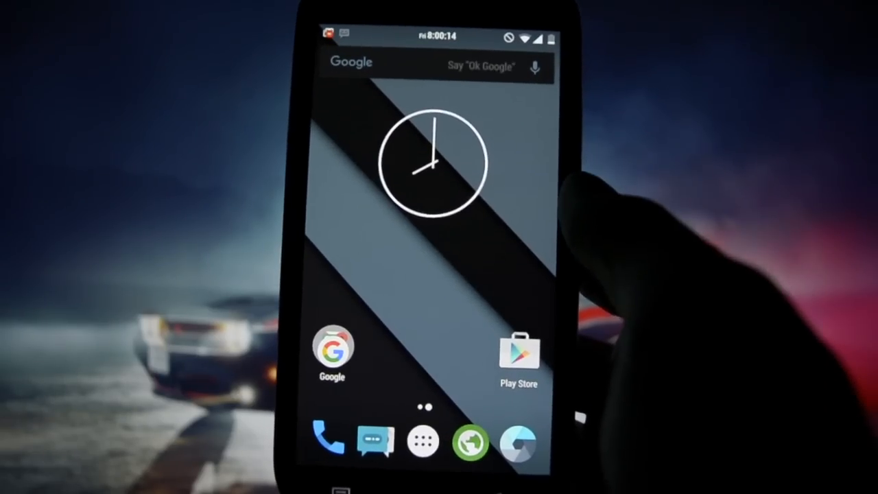